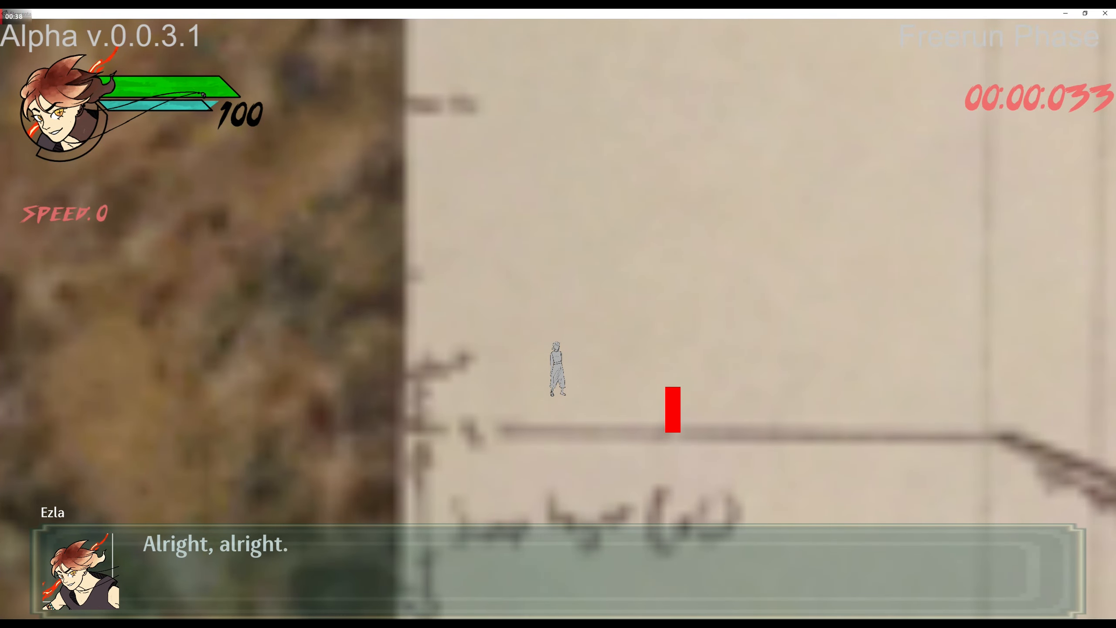
Step: Advance Ezla's dialogue past "Alright, alright." to her line hoping Crystal is okay
left_click(558, 569)
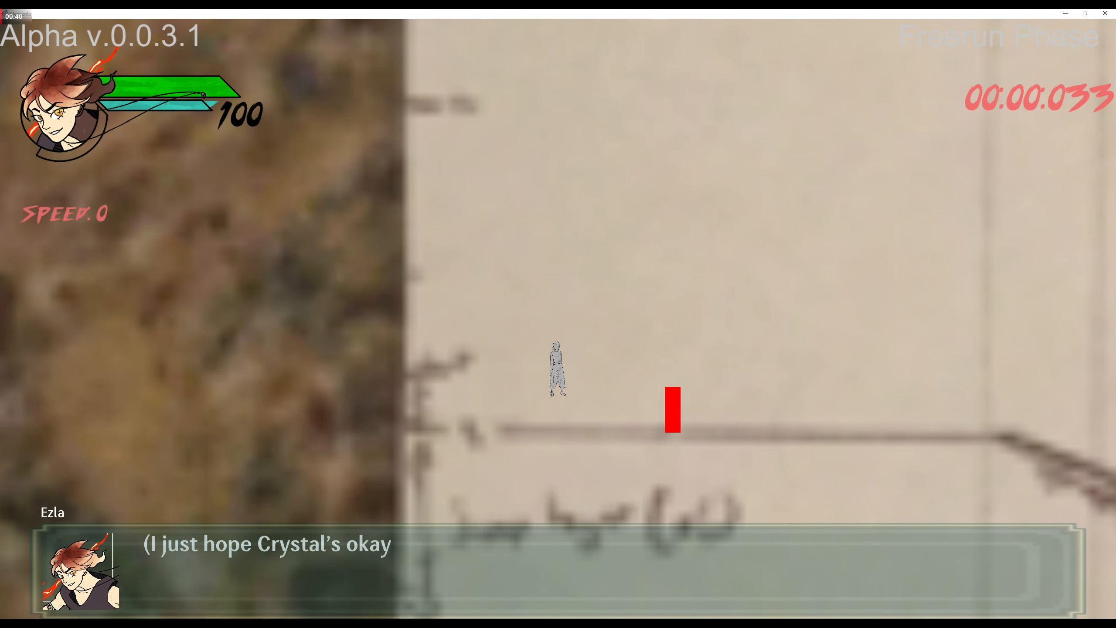